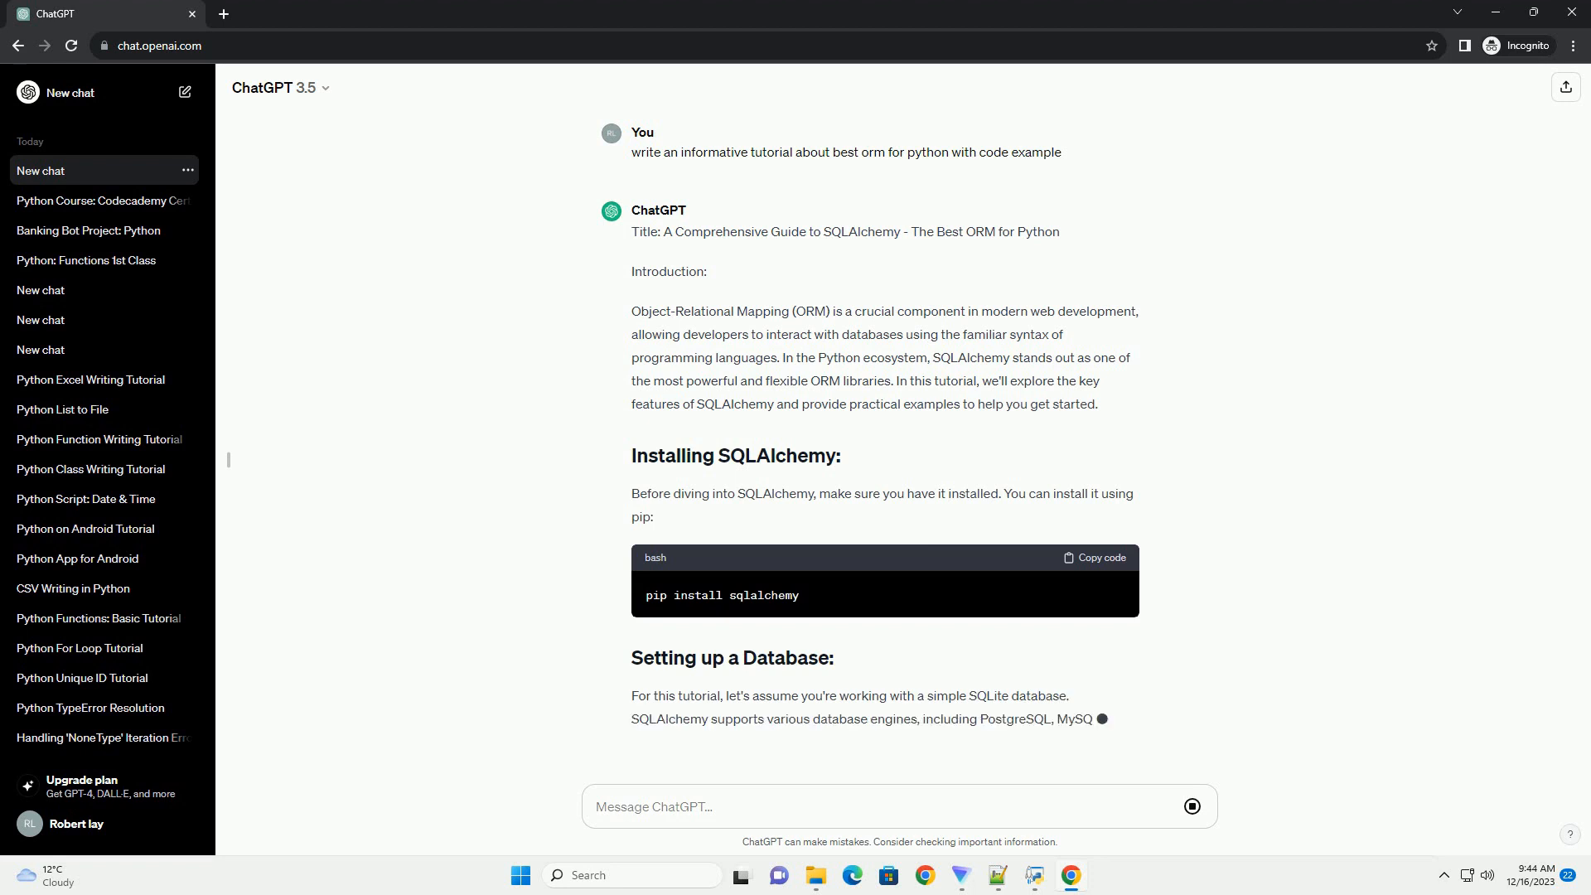
scroll(down, 3)
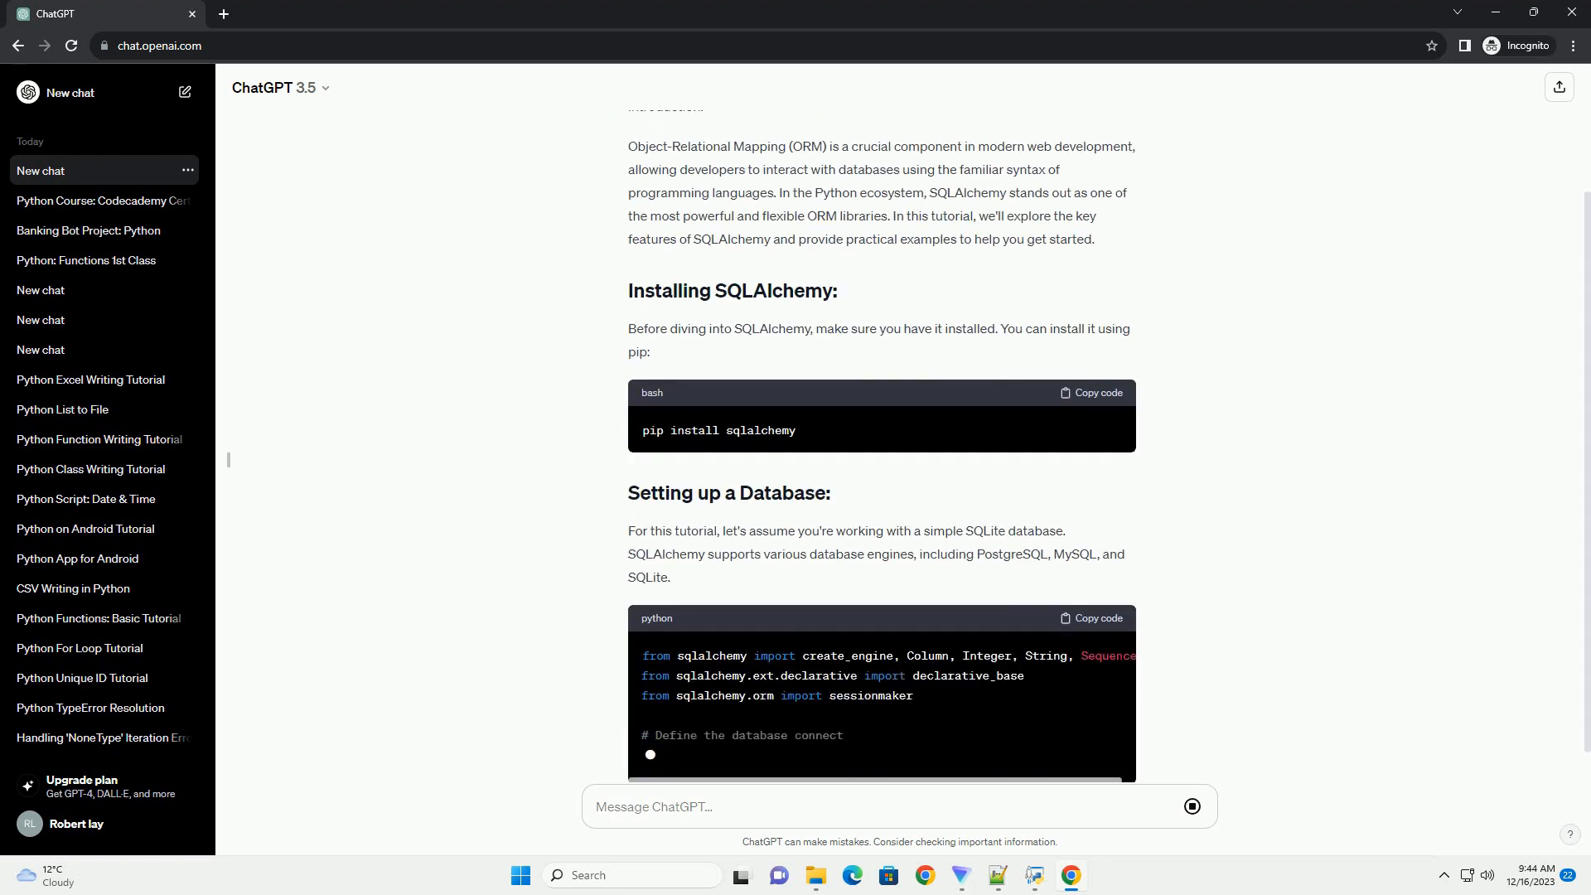
scroll(down, 3)
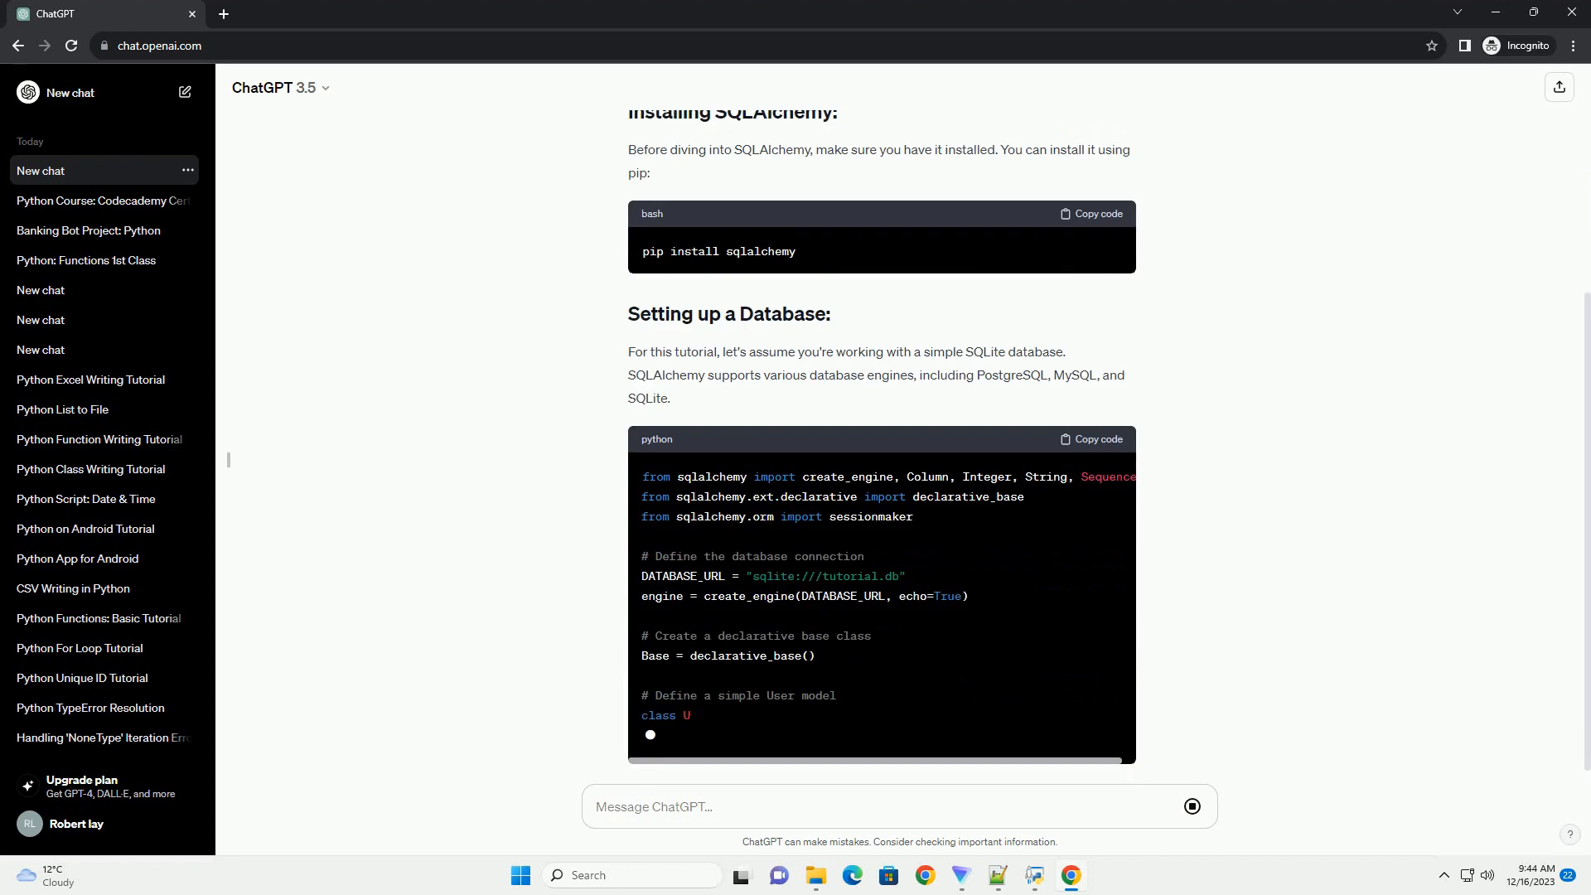
scroll(down, 3)
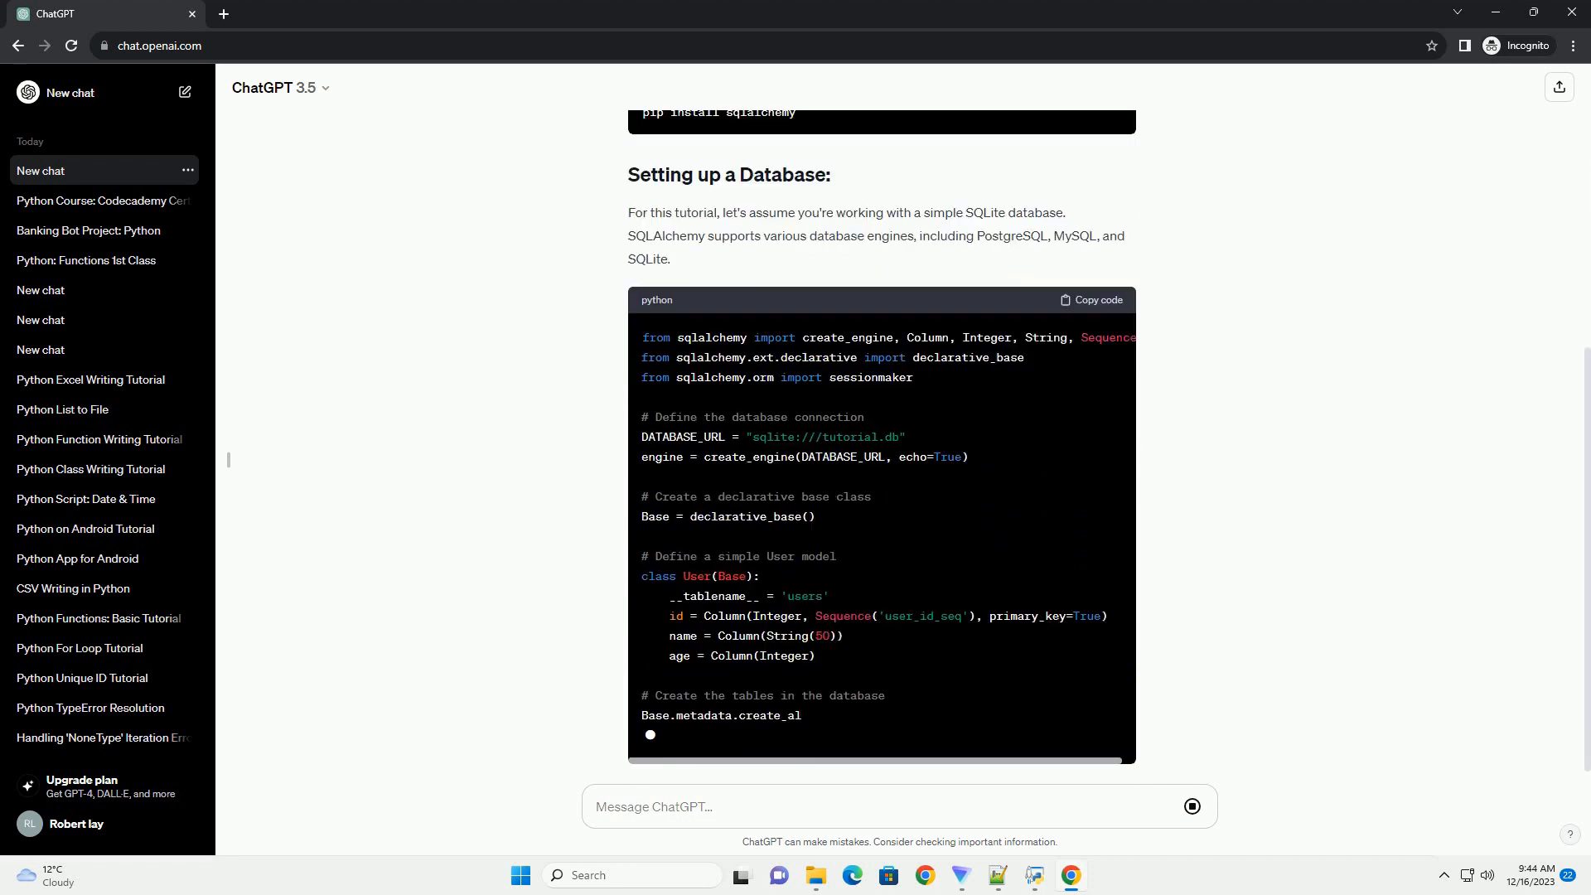
scroll(down, 3)
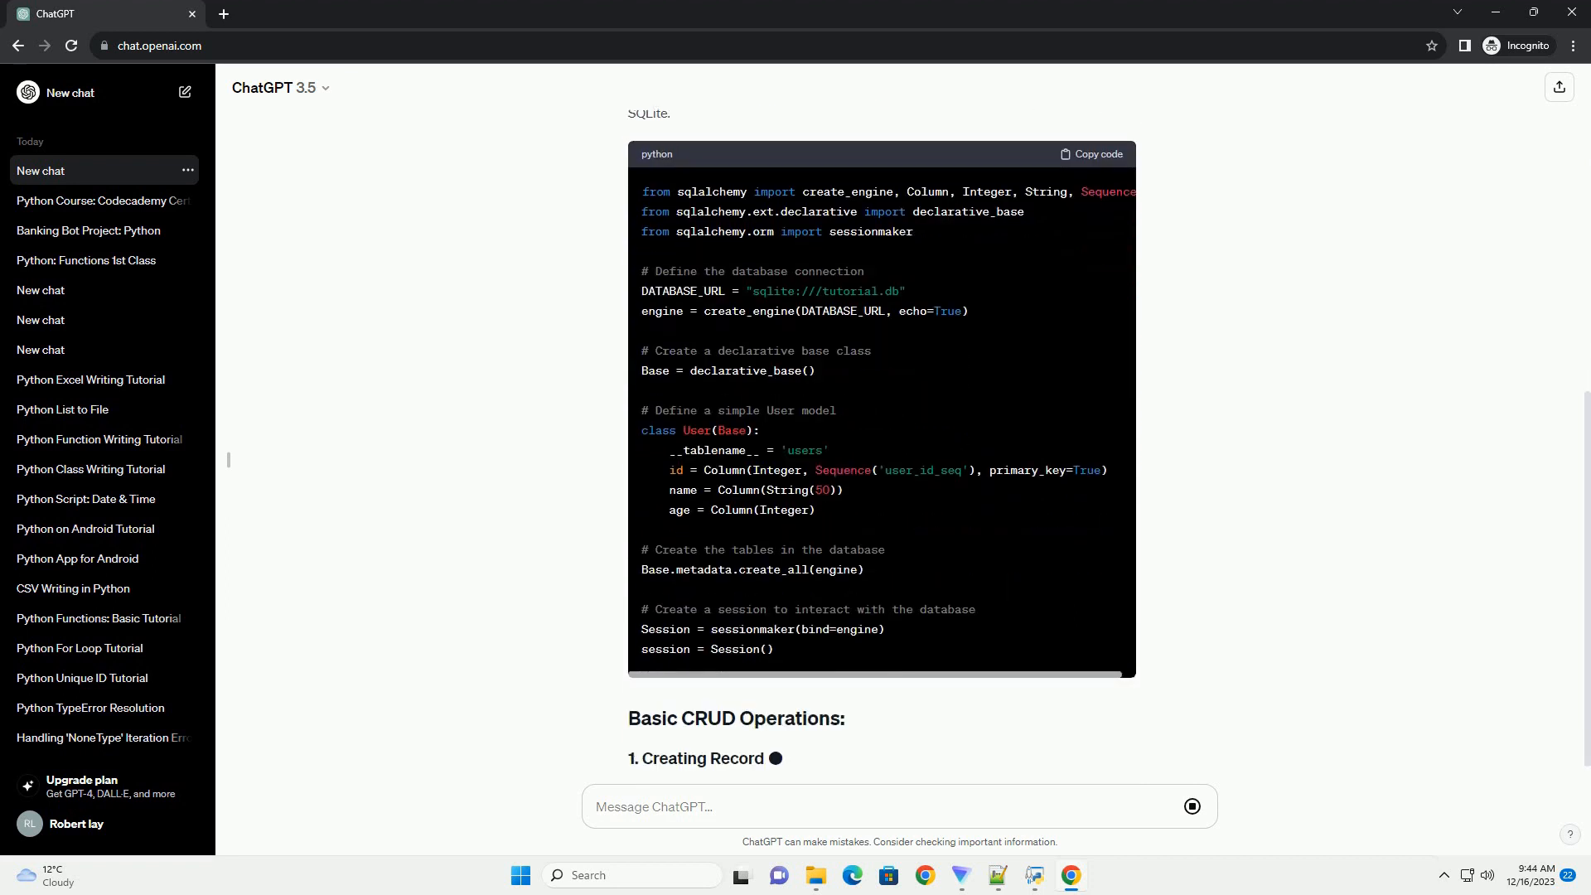
scroll(down, 3)
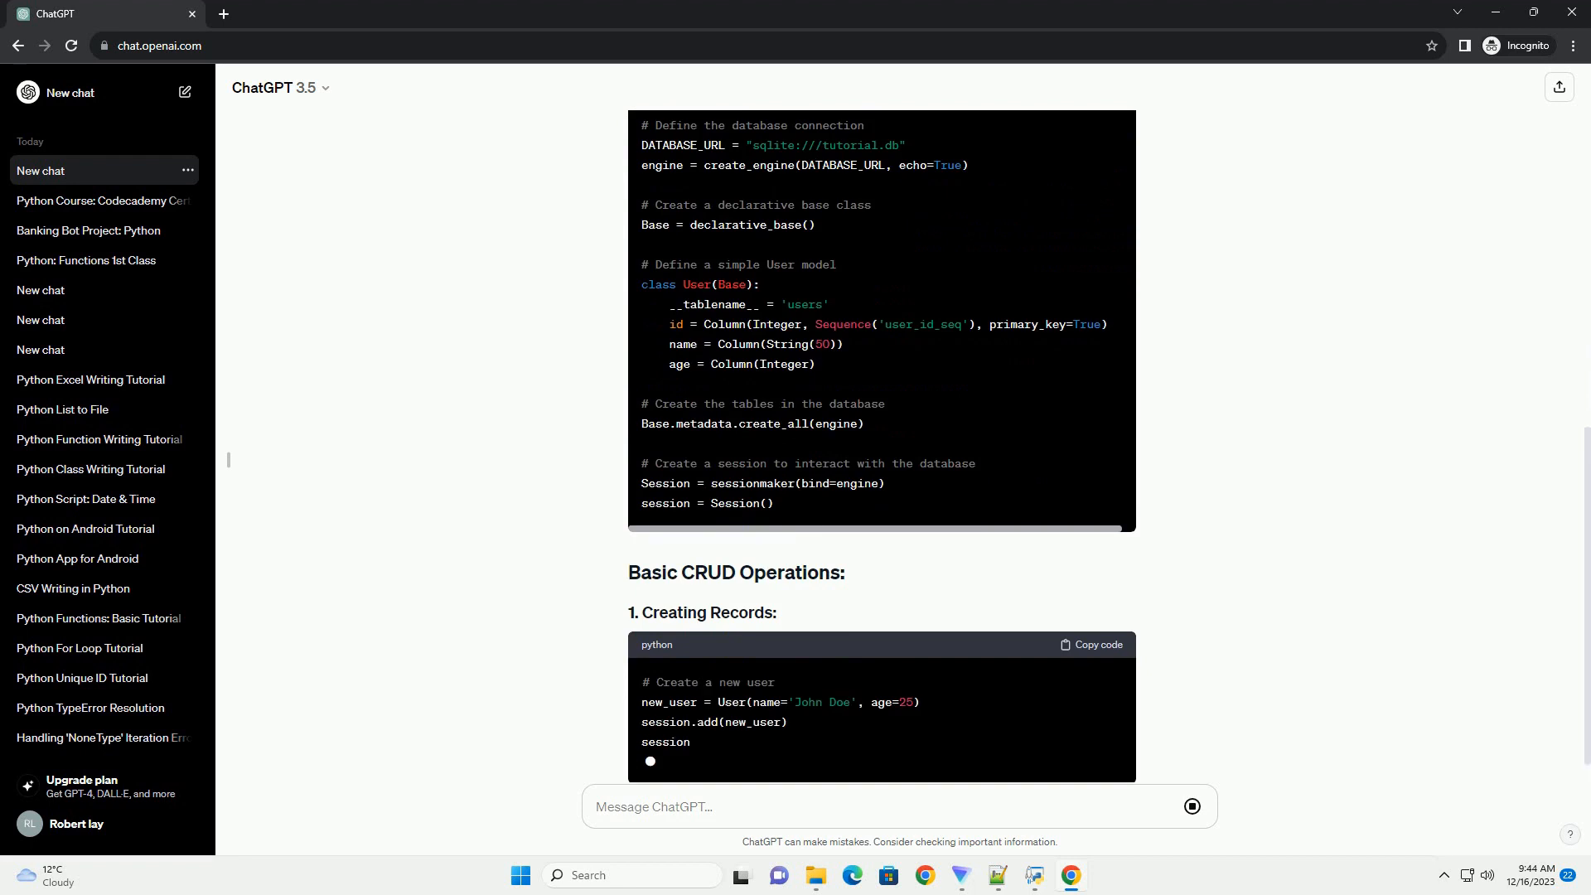
scroll(down, 3)
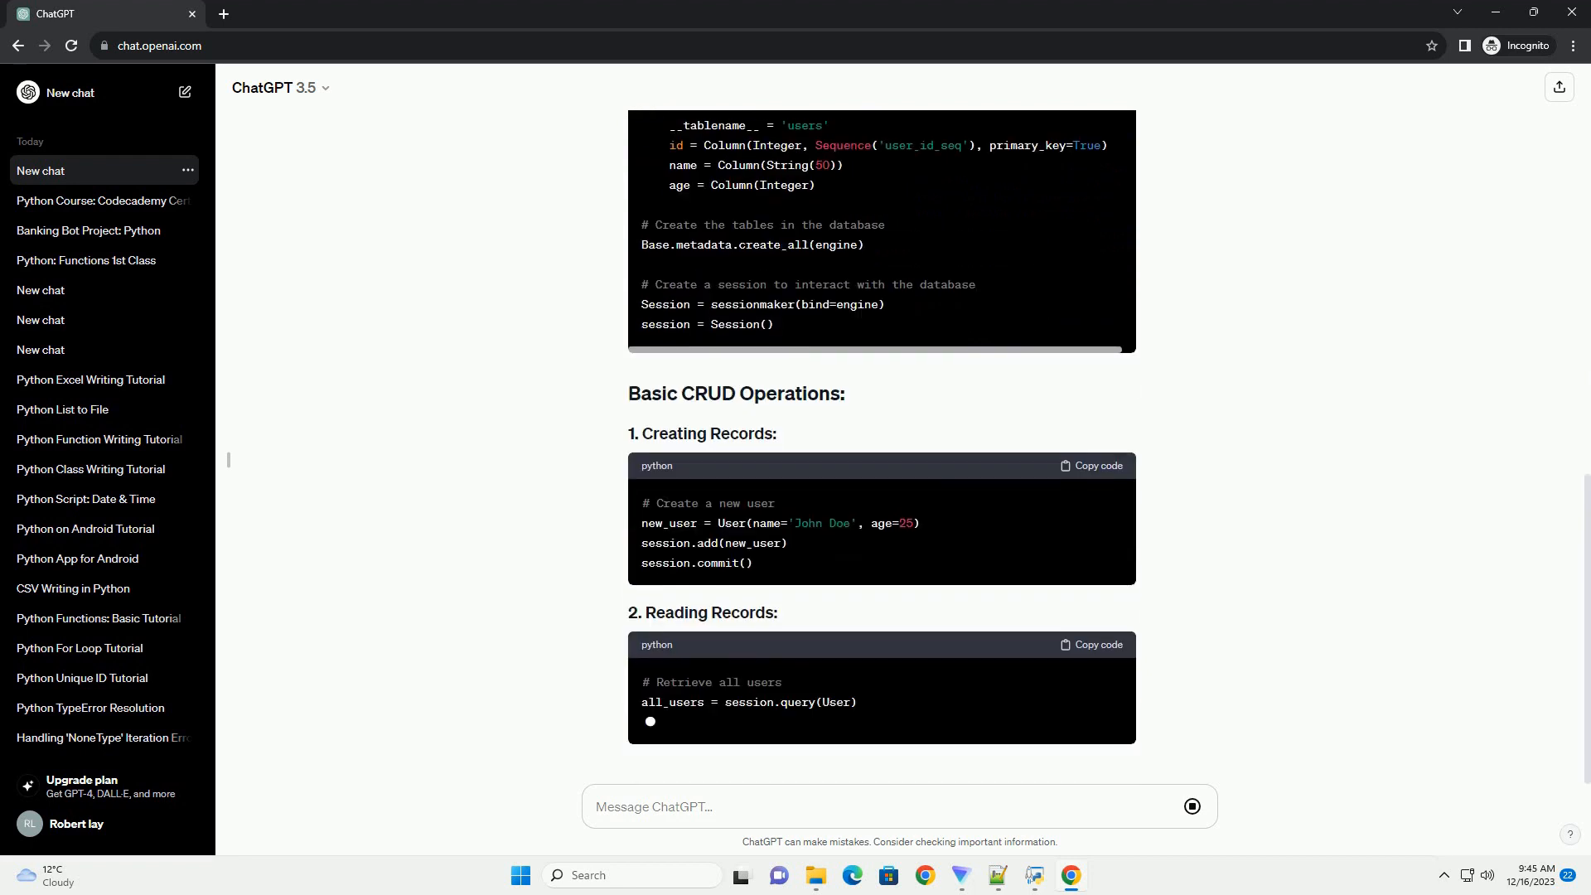
scroll(down, 3)
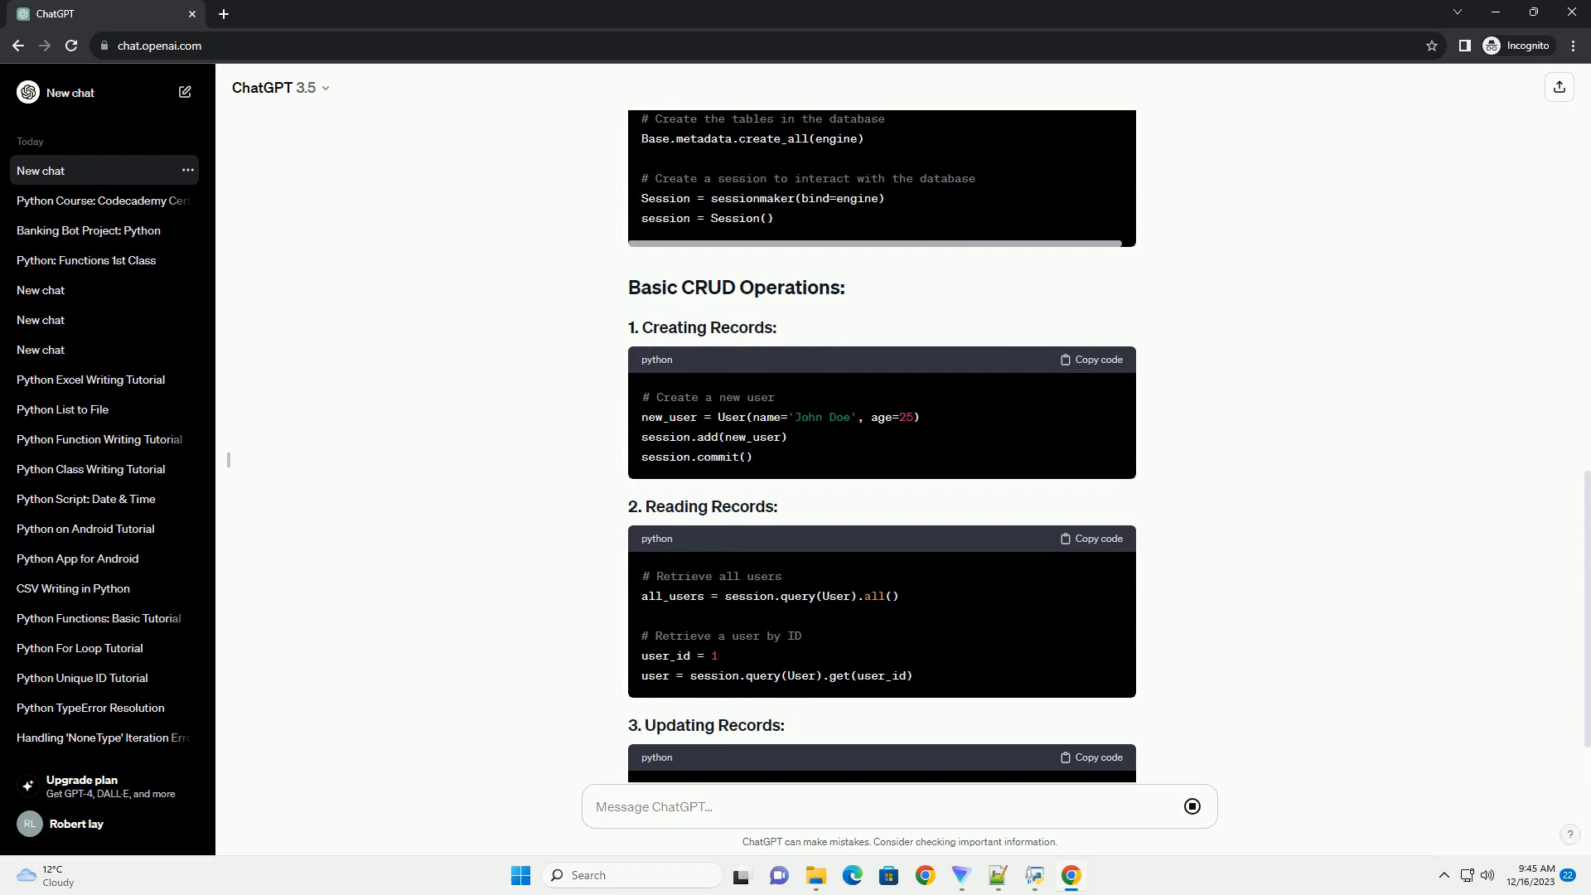
scroll(down, 3)
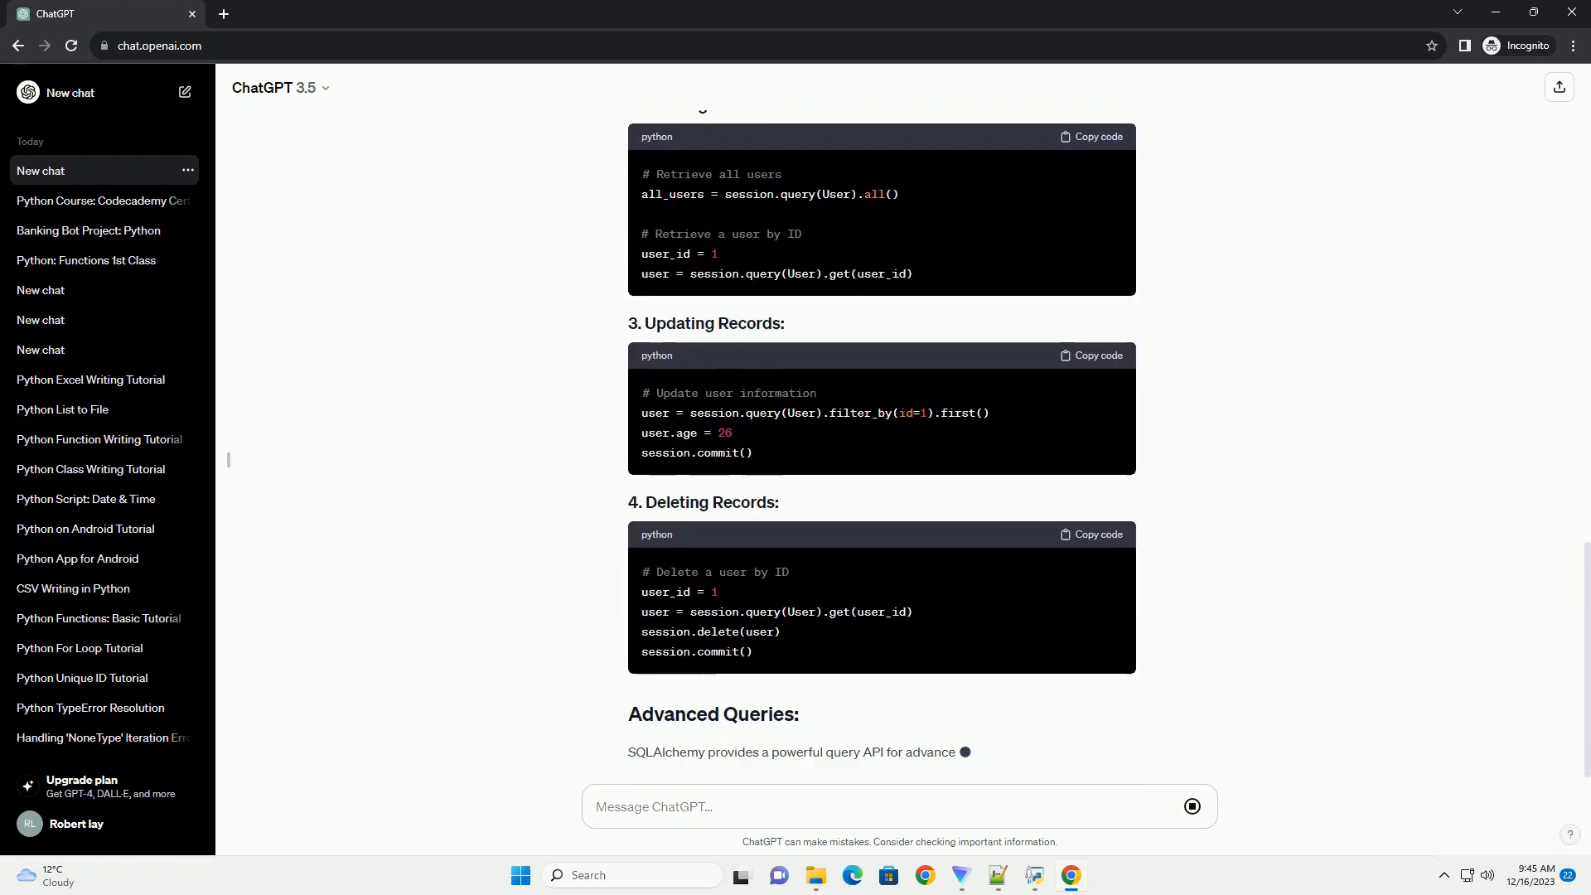
scroll(down, 3)
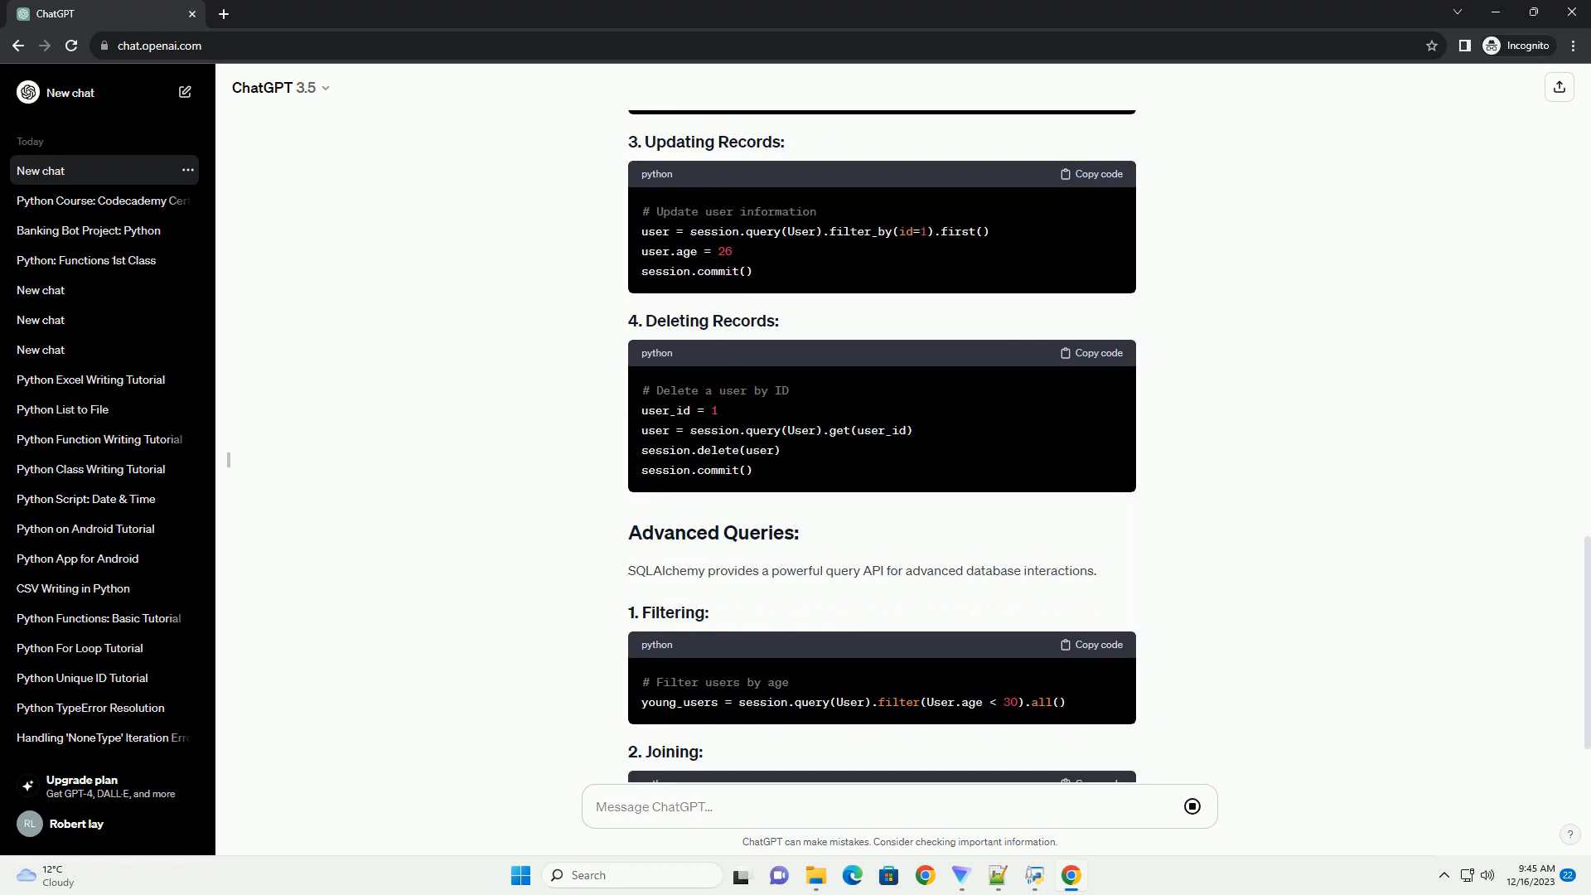
scroll(down, 3)
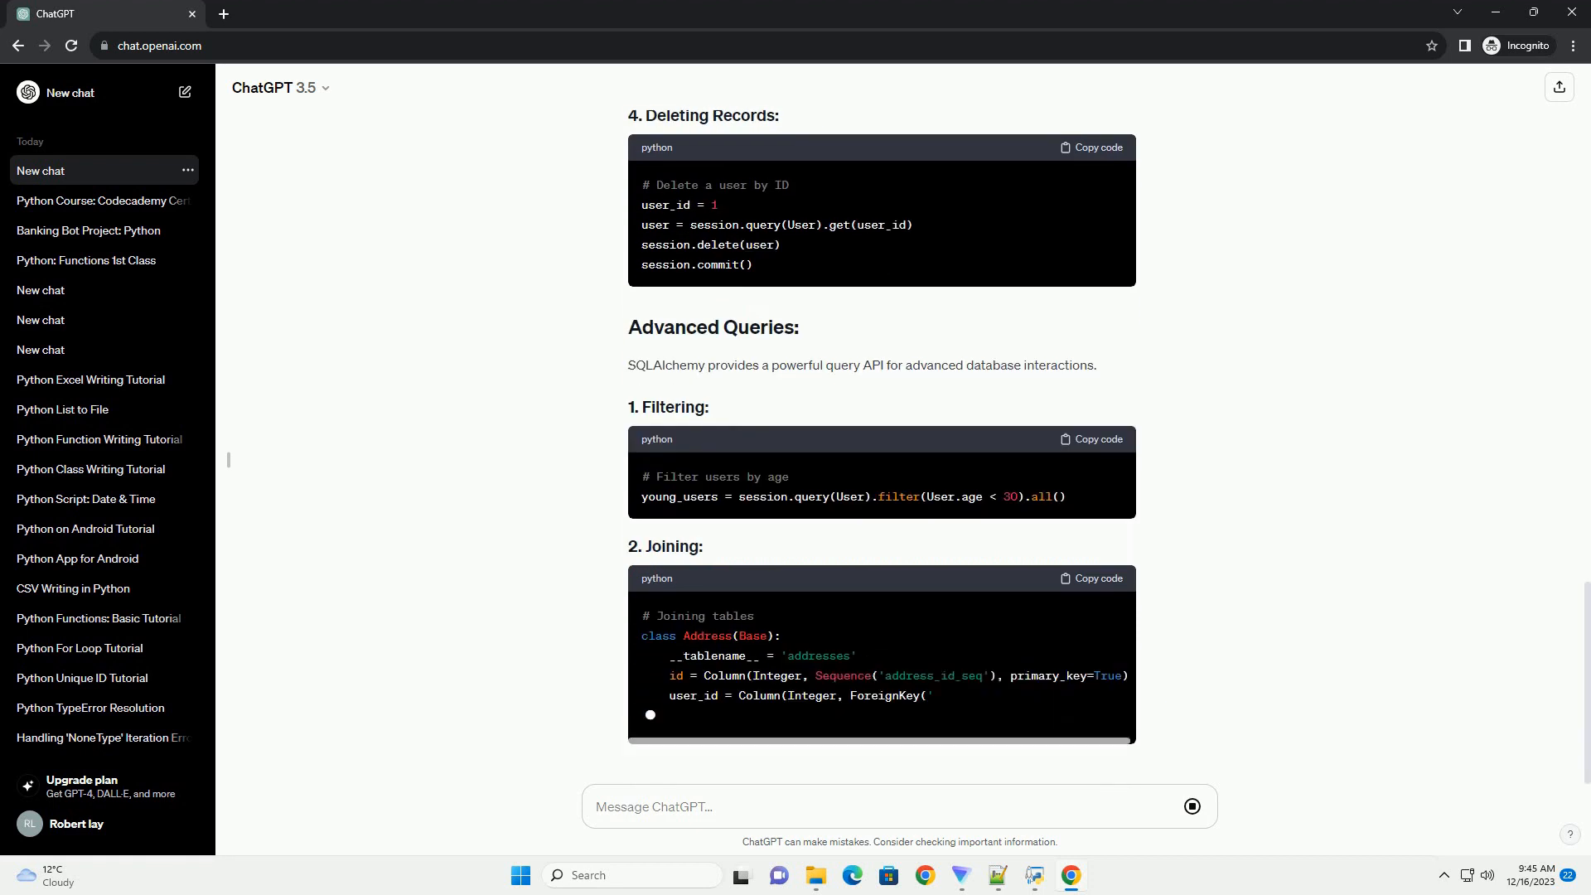
scroll(down, 3)
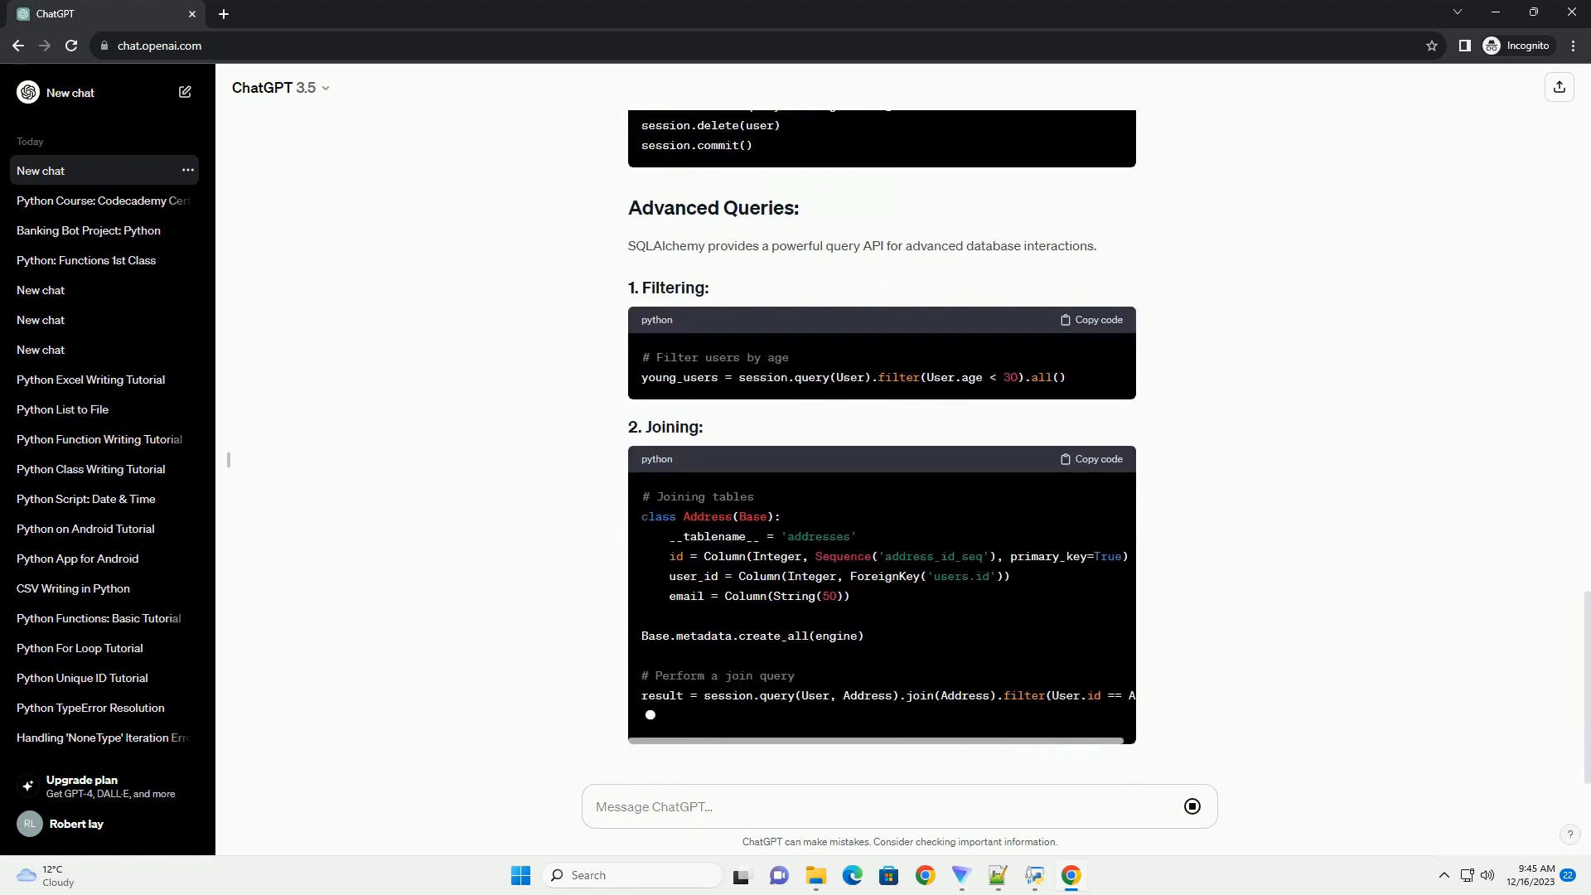
scroll(down, 3)
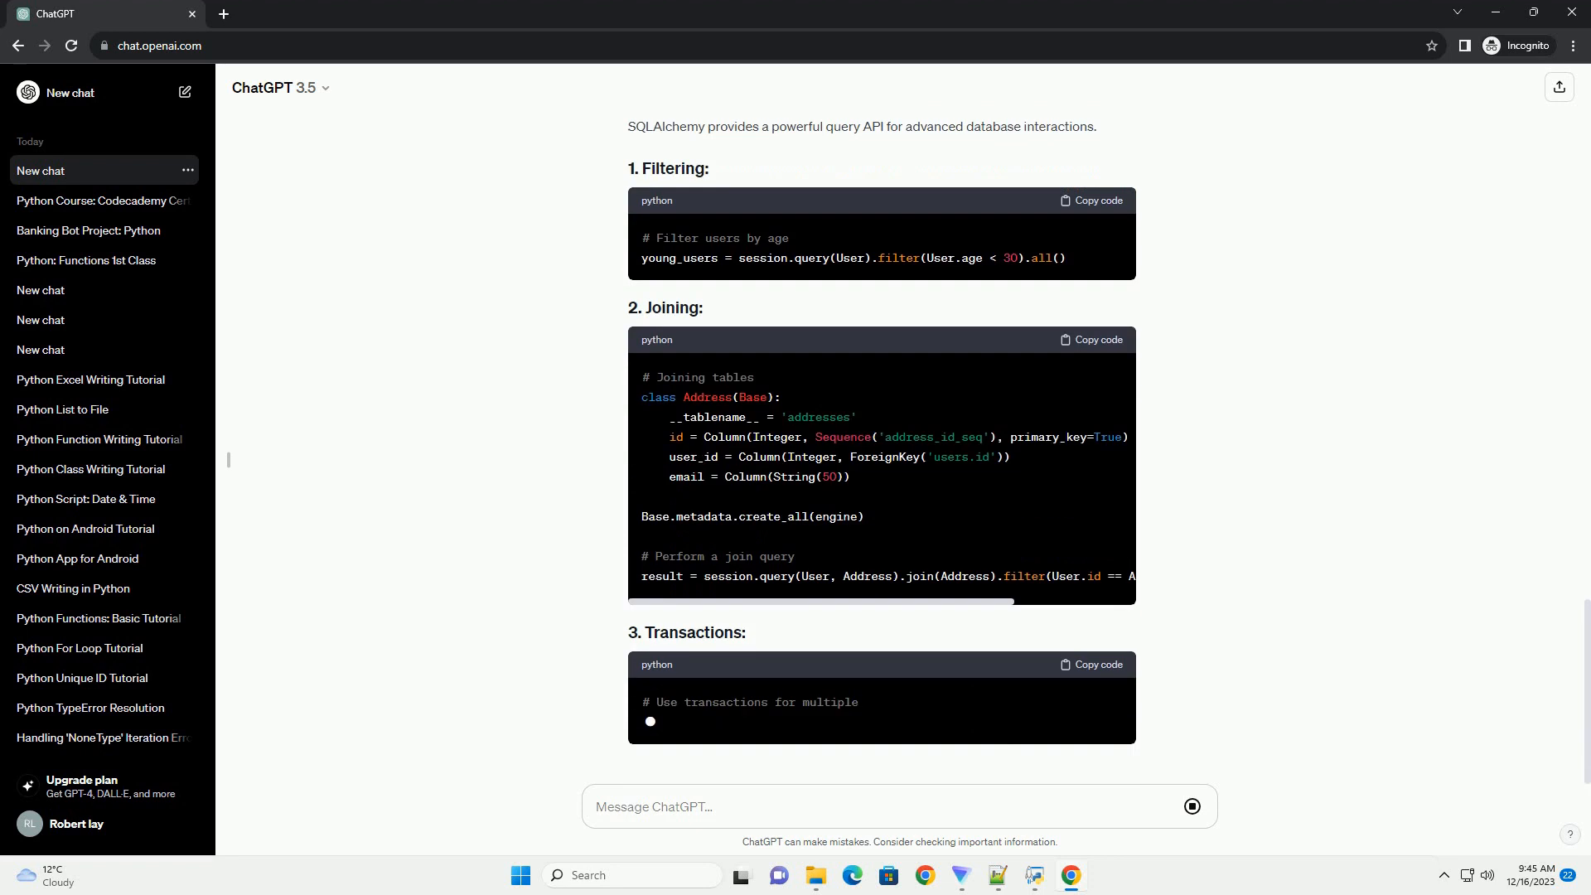
scroll(down, 3)
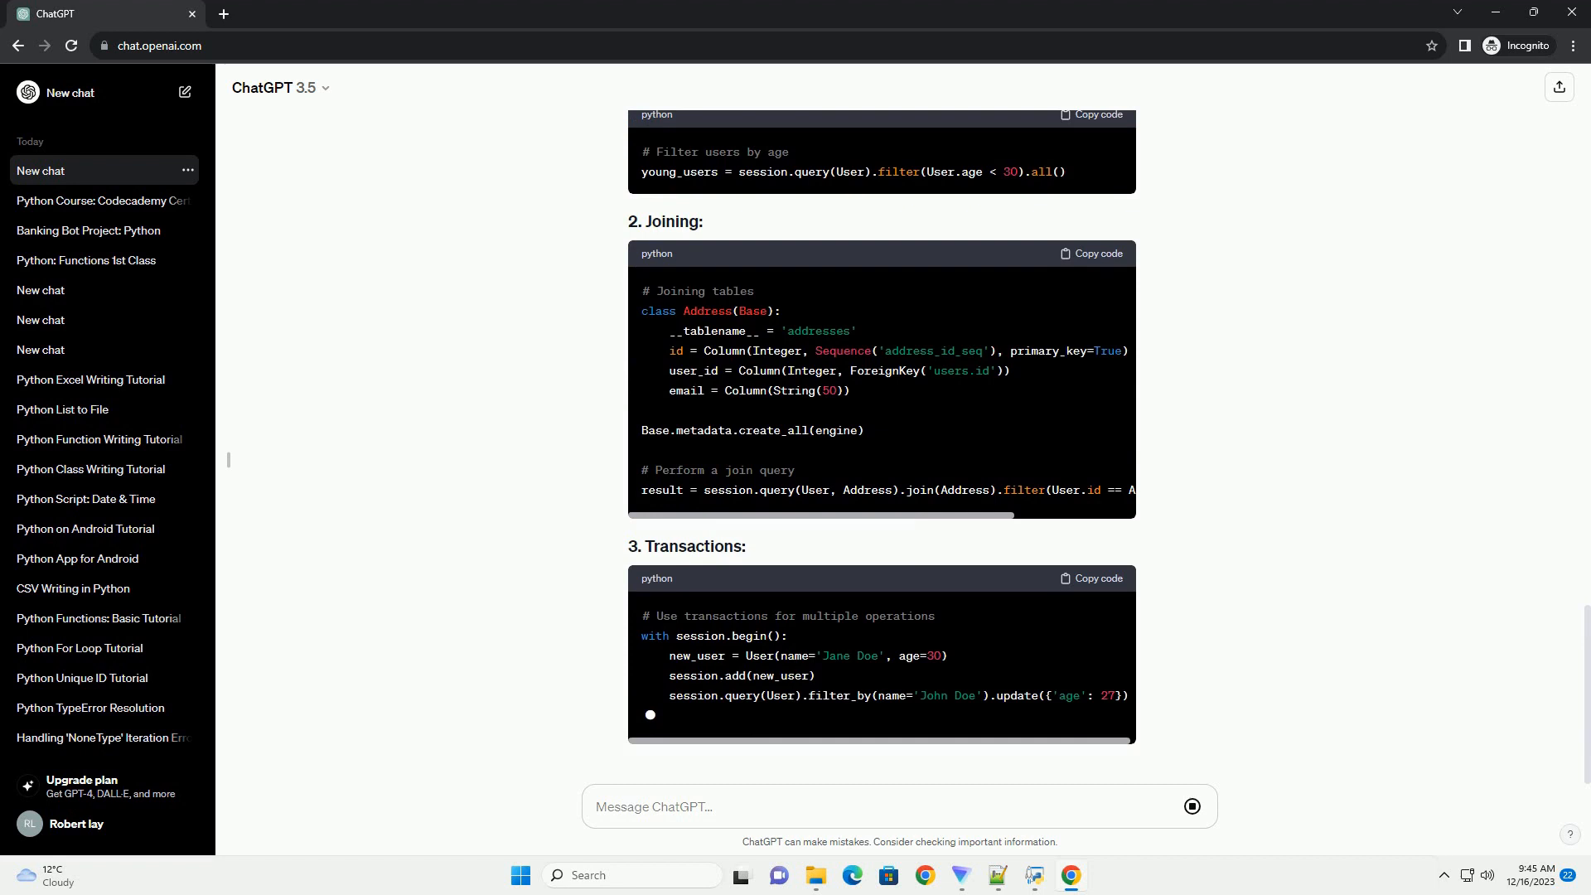
scroll(down, 3)
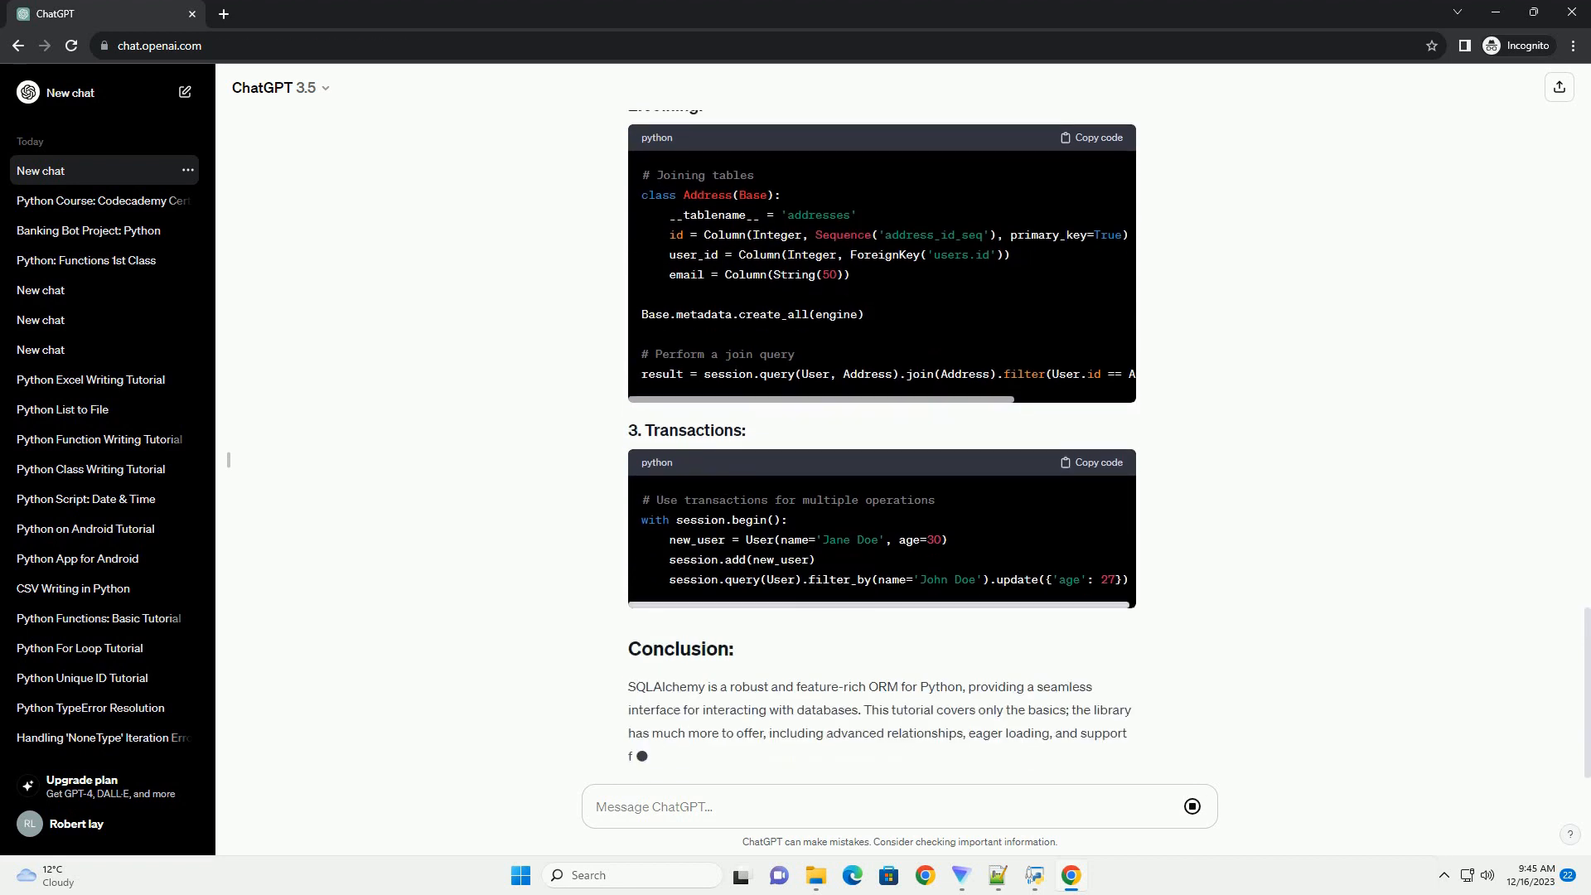
scroll(down, 3)
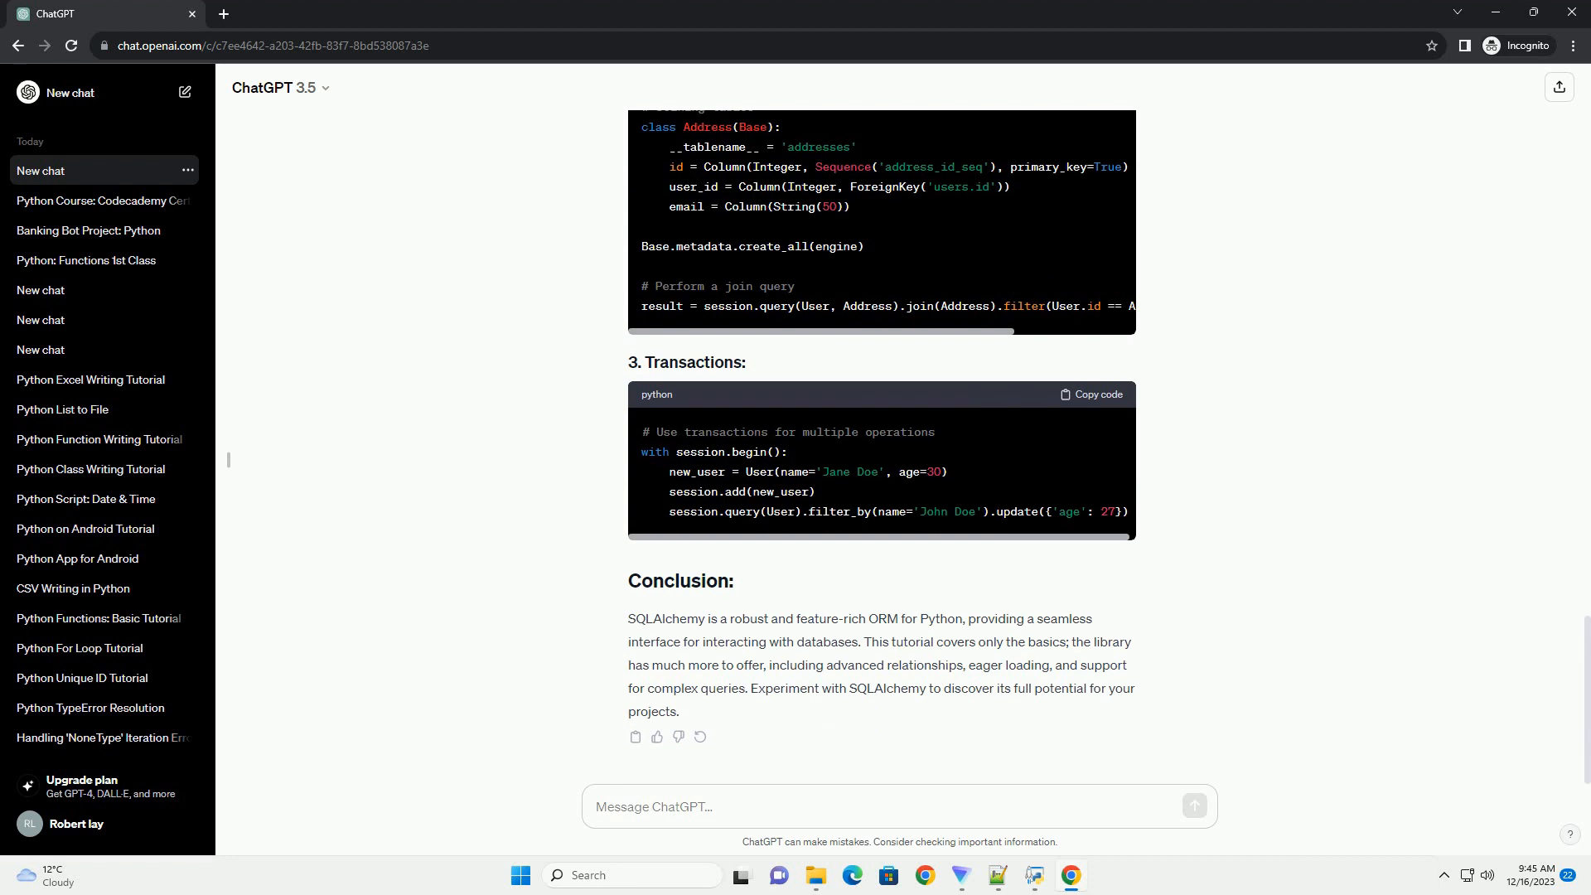